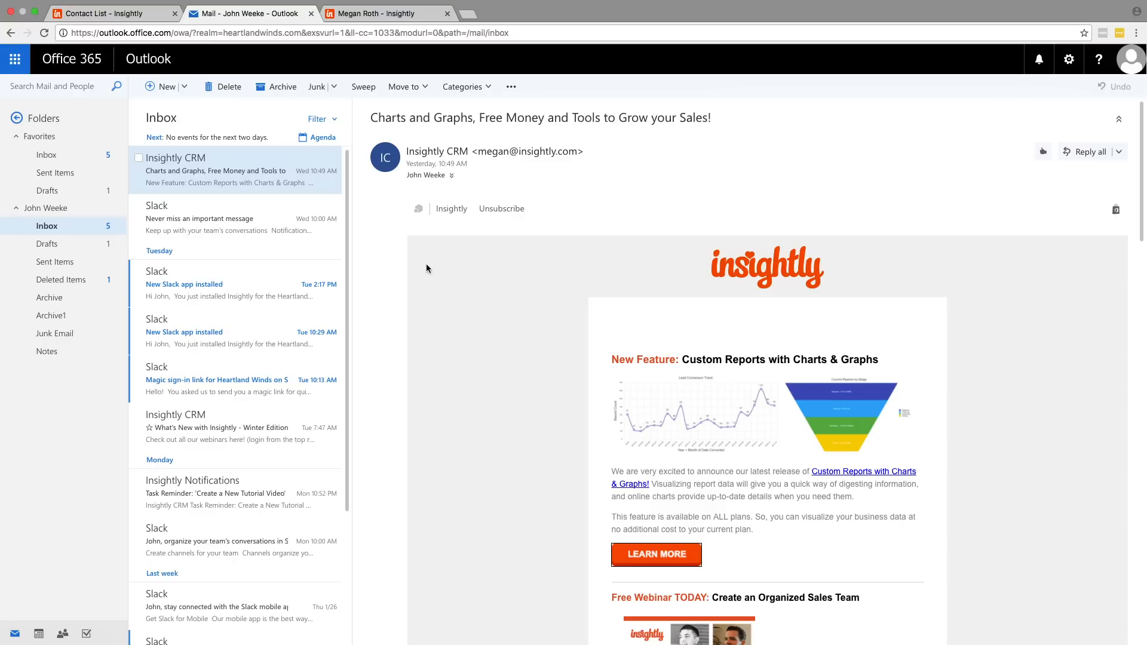
mouse_move(451, 208)
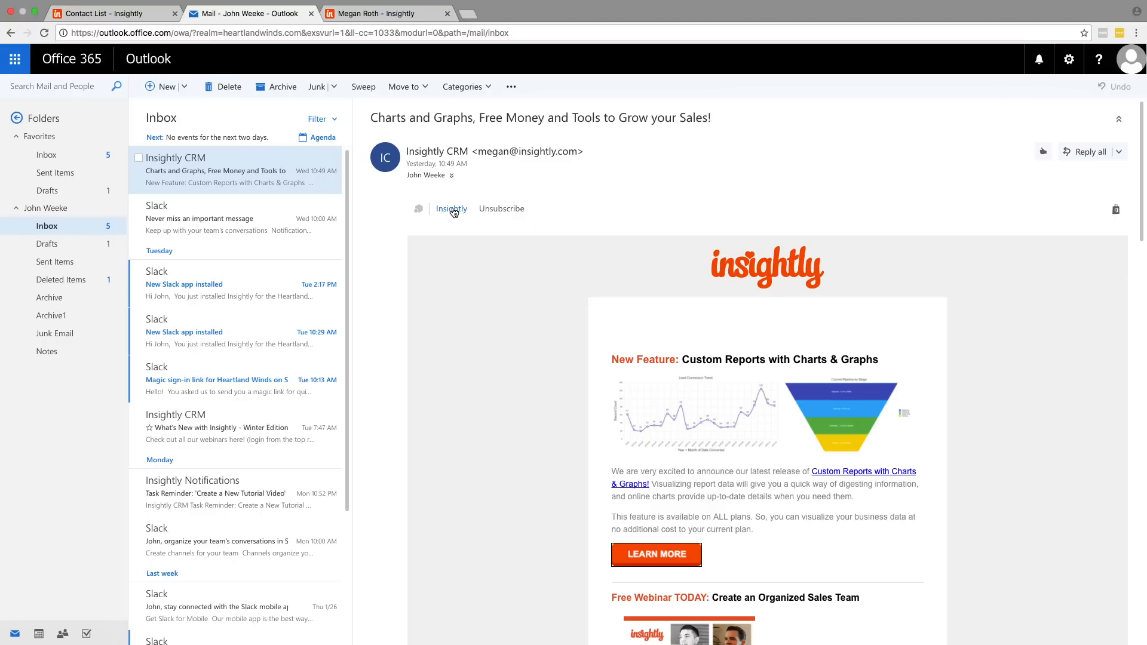
left_click(451, 208)
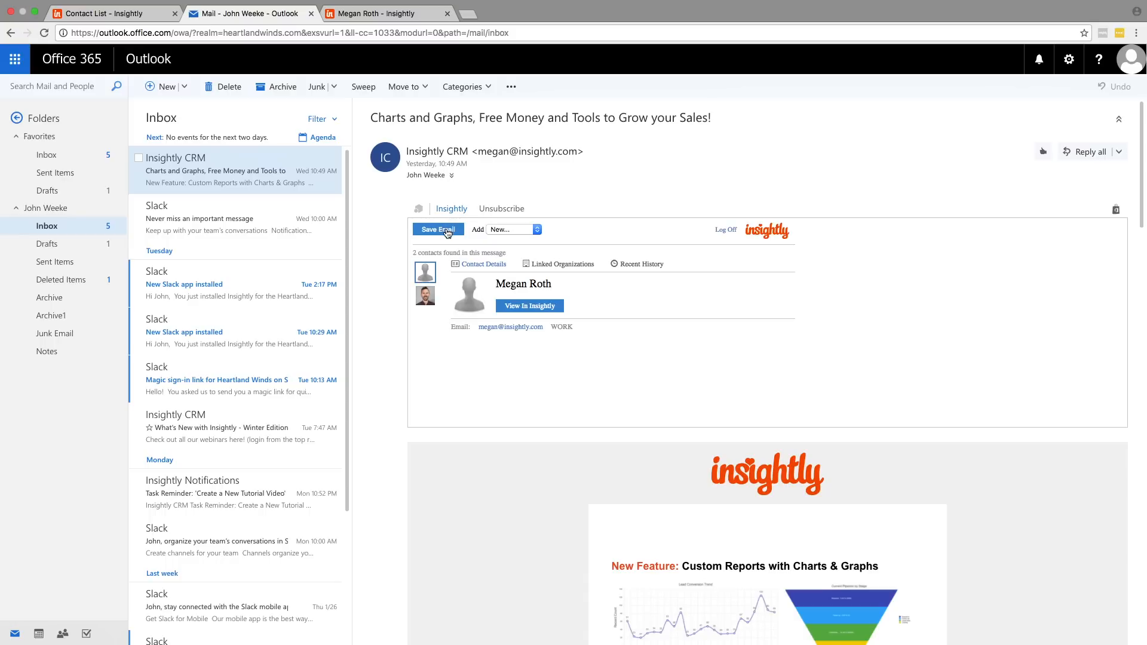
left_click(438, 229)
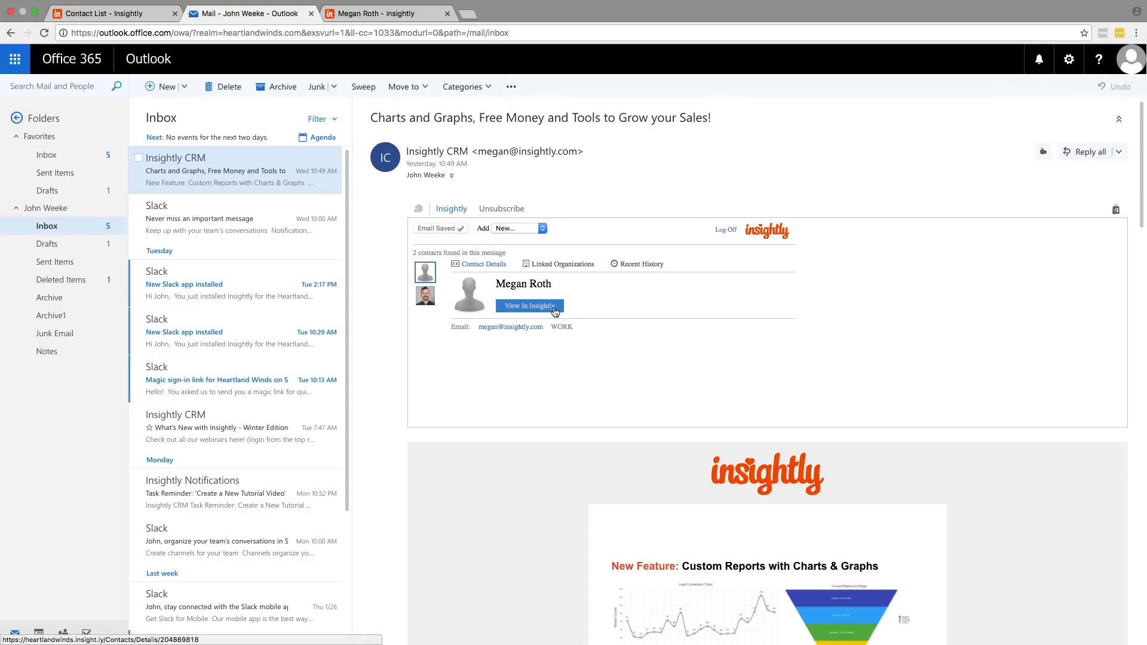
left_click(530, 306)
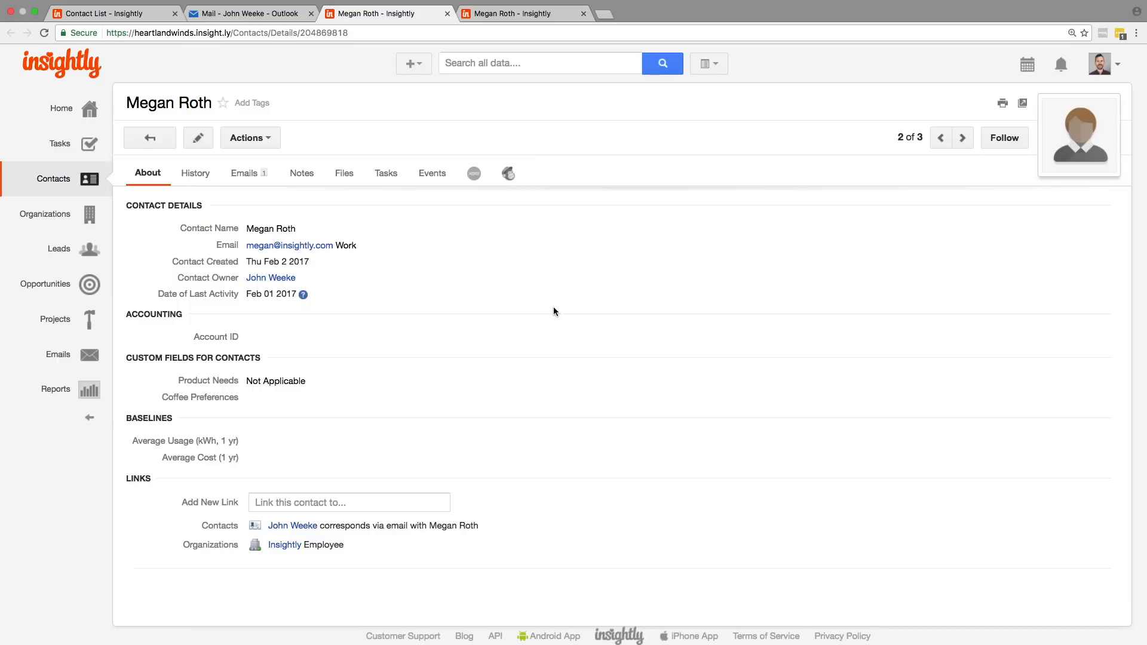
mouse_move(360, 270)
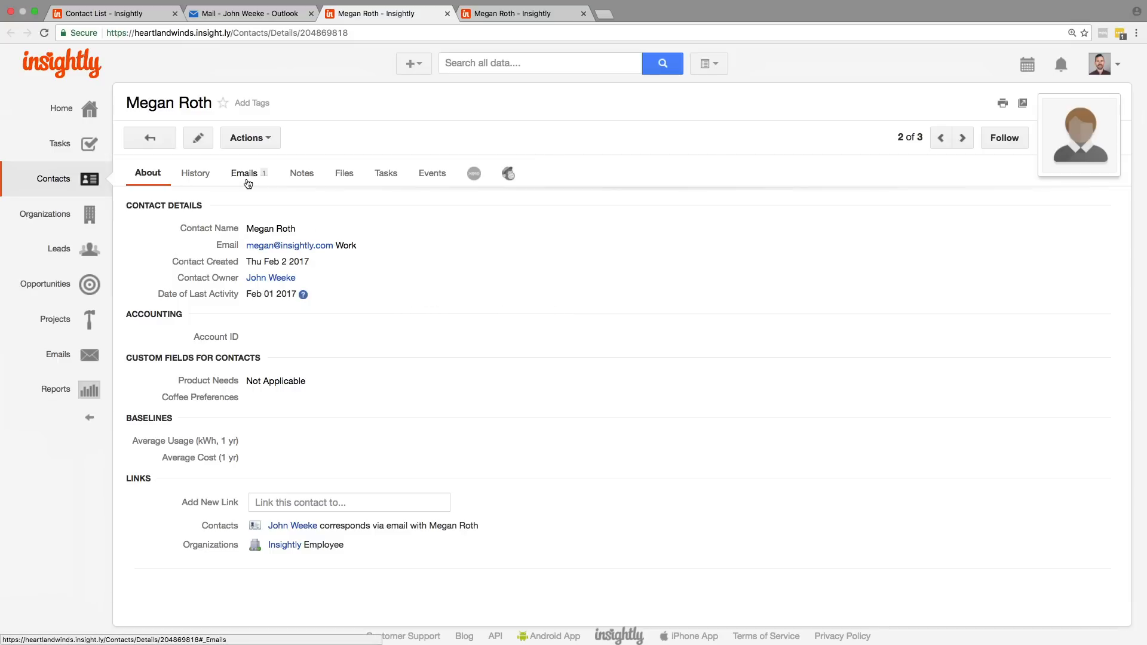
left_click(243, 174)
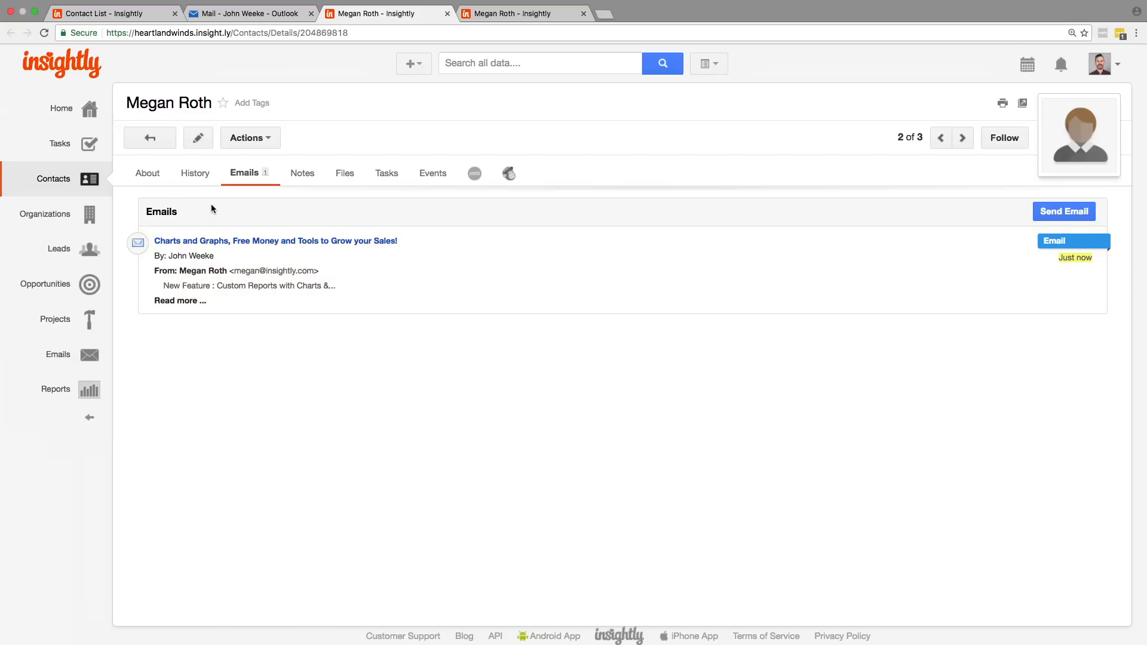
mouse_move(147, 177)
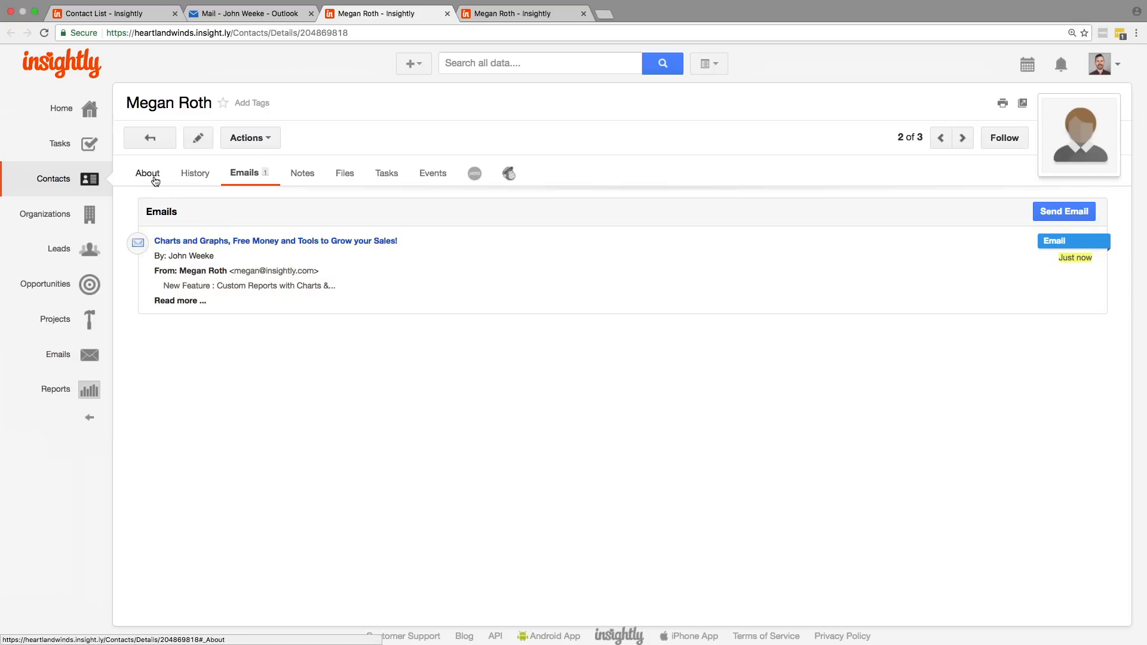
left_click(147, 173)
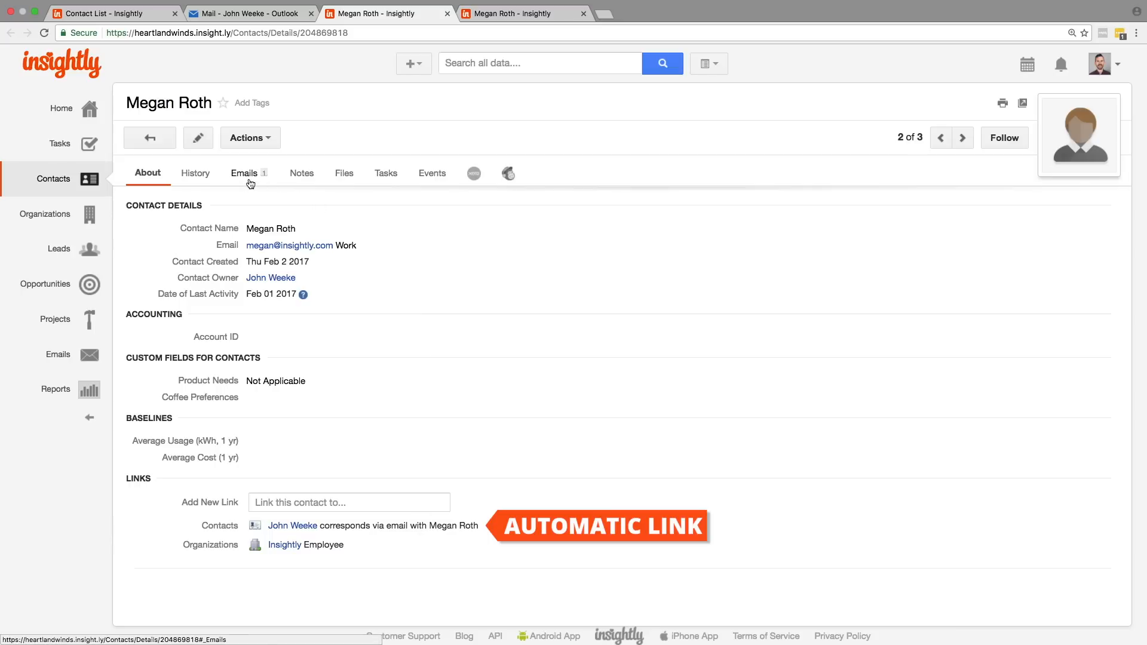
left_click(244, 176)
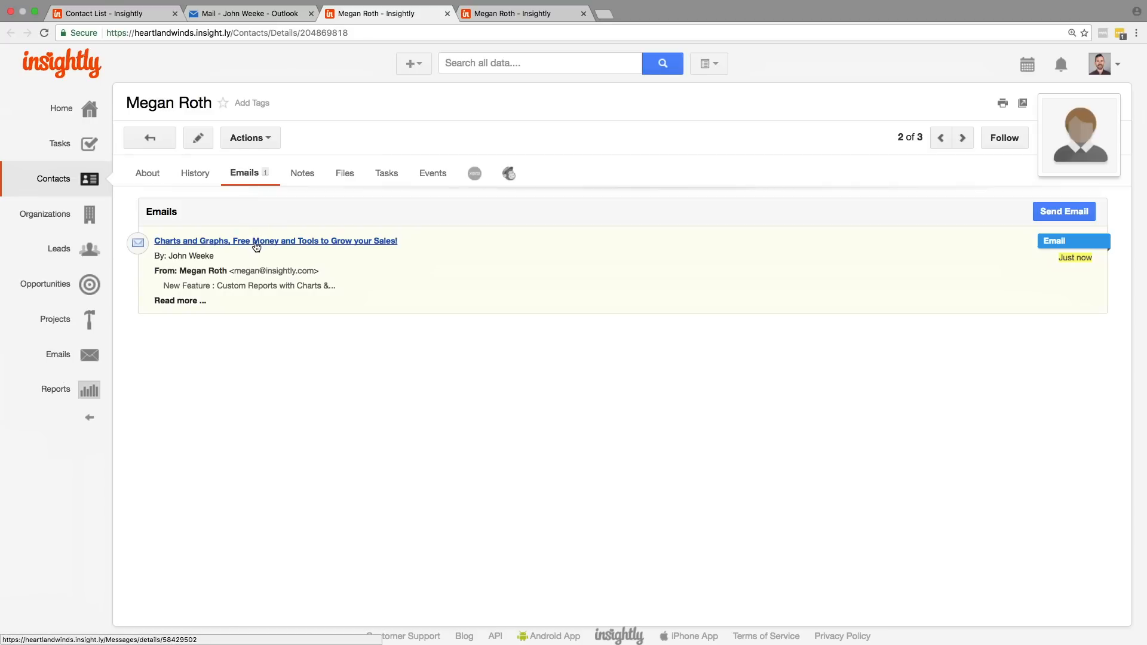
left_click(276, 240)
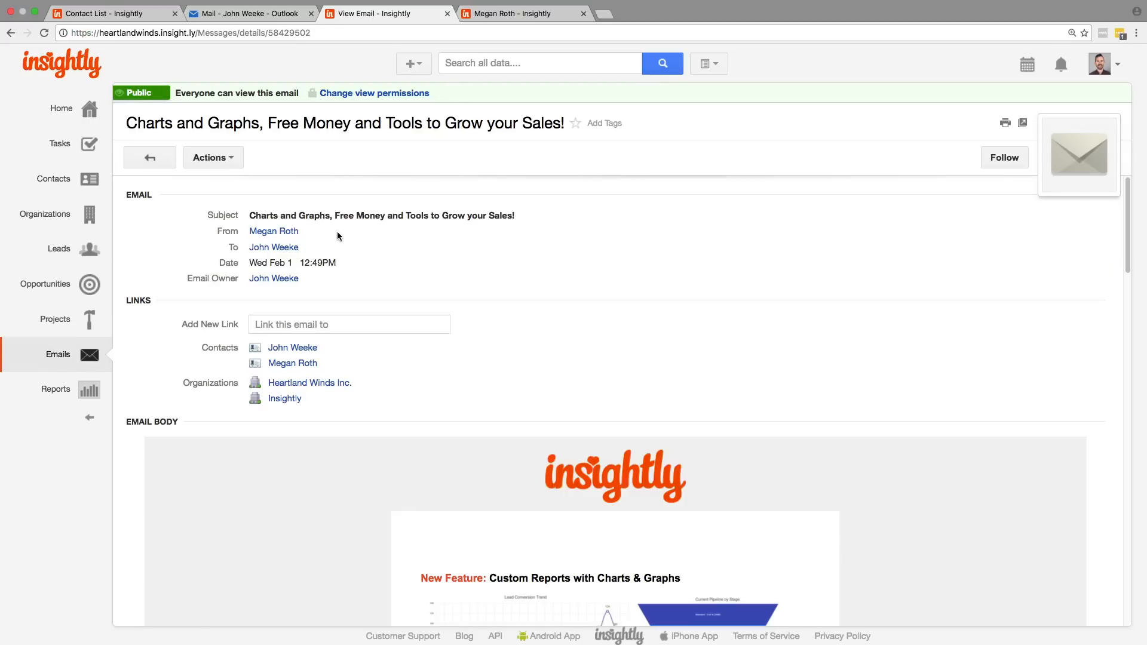
mouse_move(274, 246)
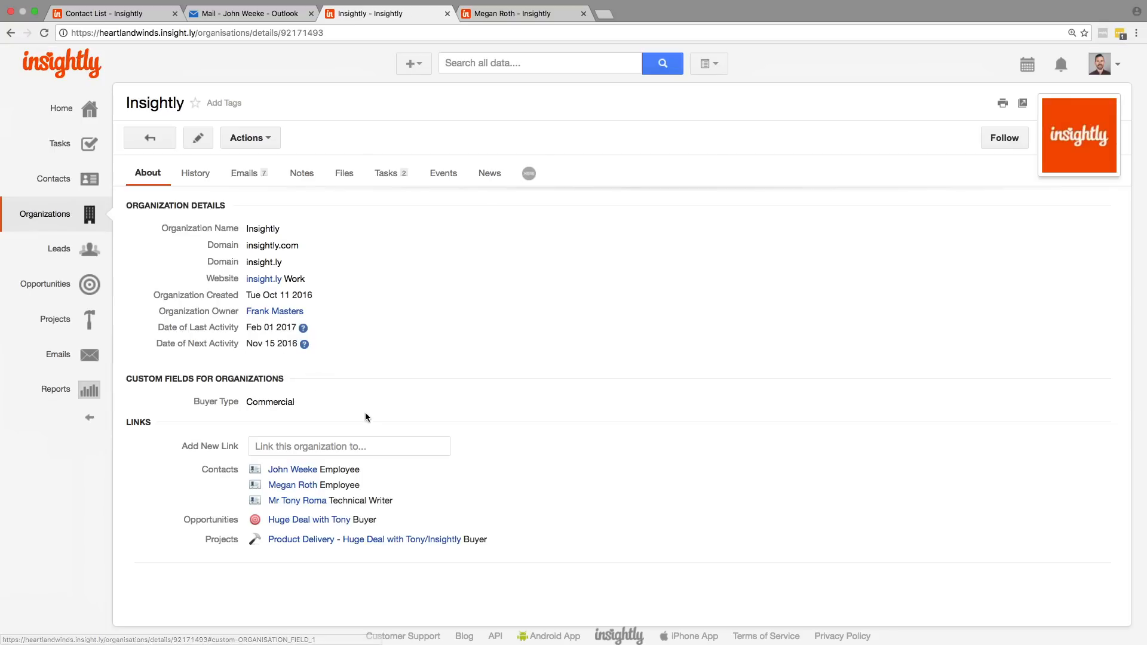
mouse_move(292, 486)
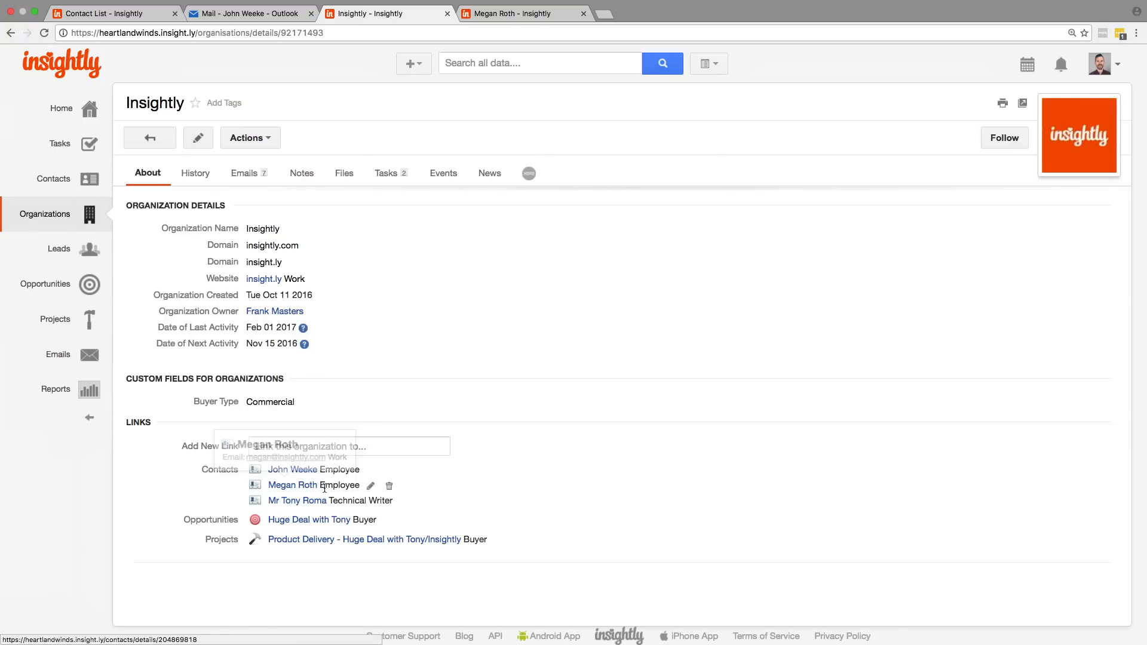
left_click(293, 485)
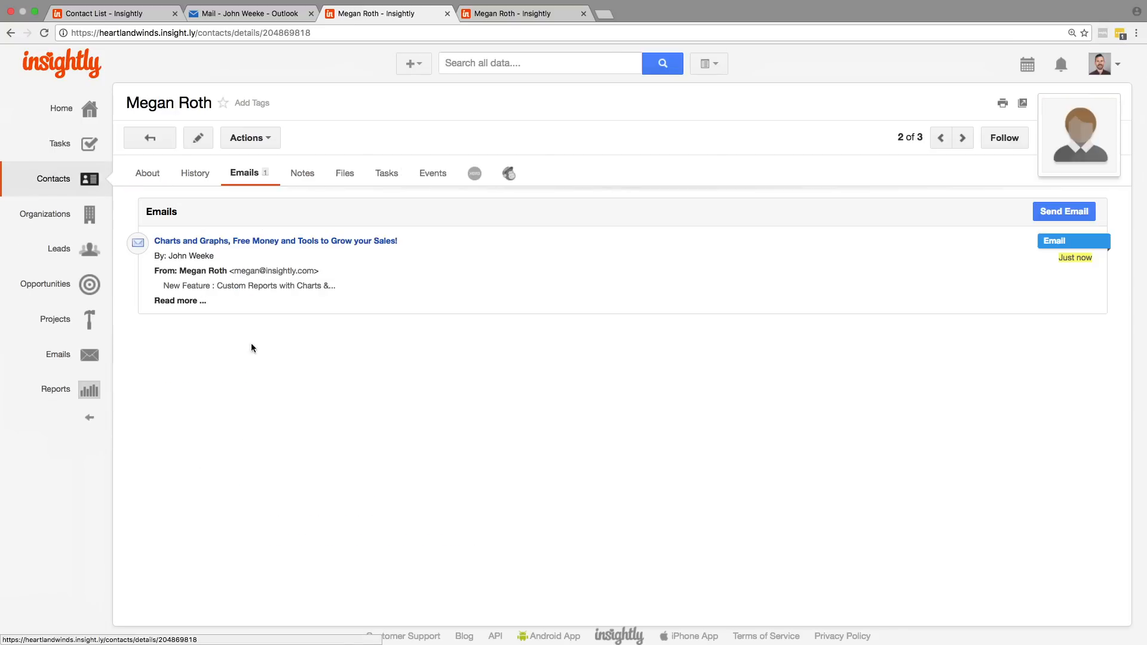
left_click(147, 174)
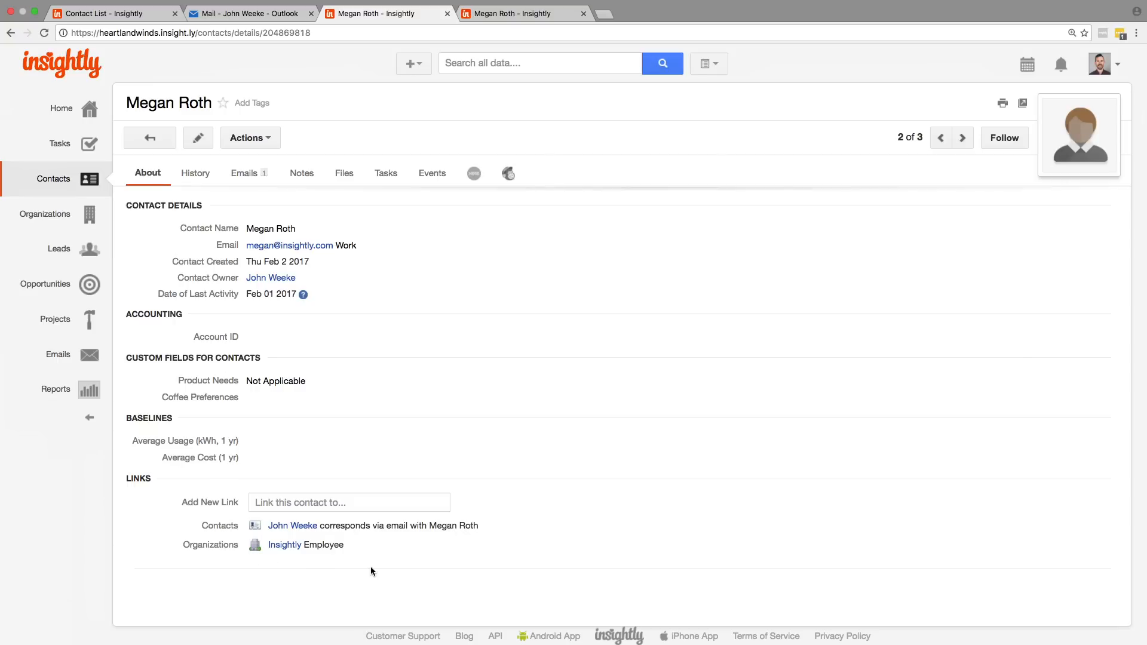
left_click(349, 503)
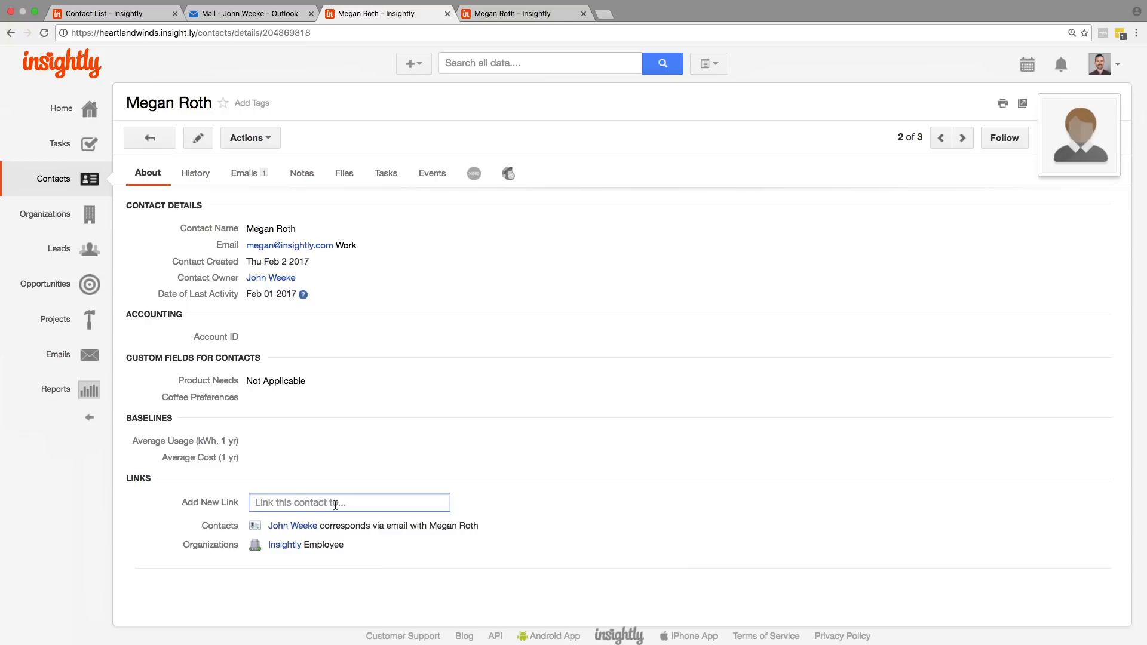
left_click(347, 503)
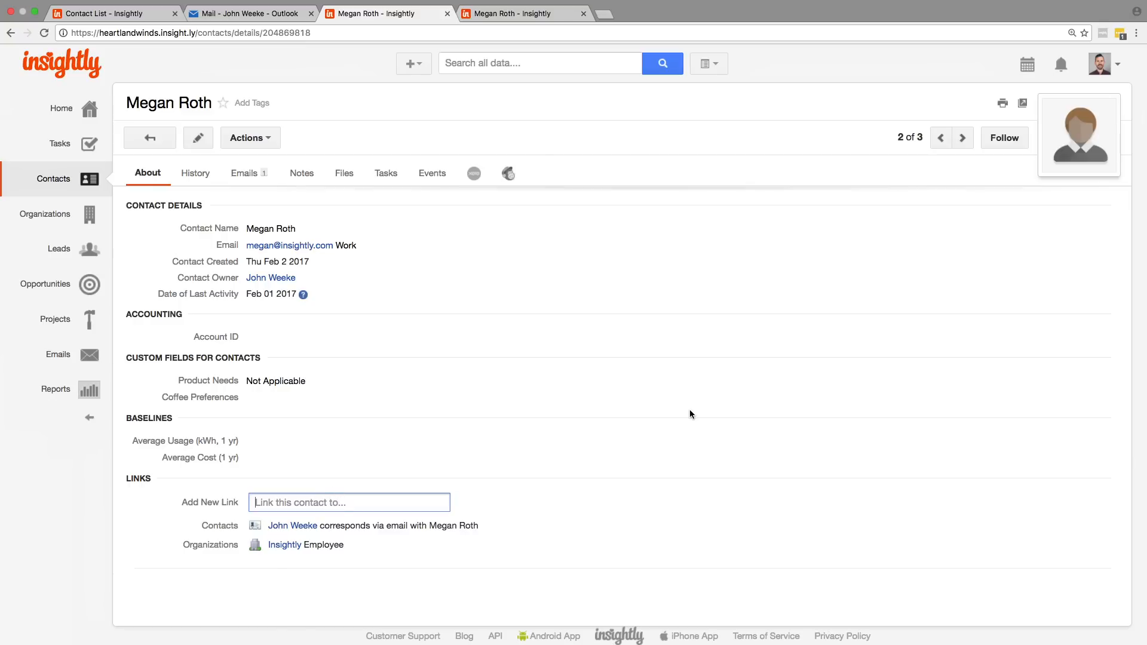
type("huge")
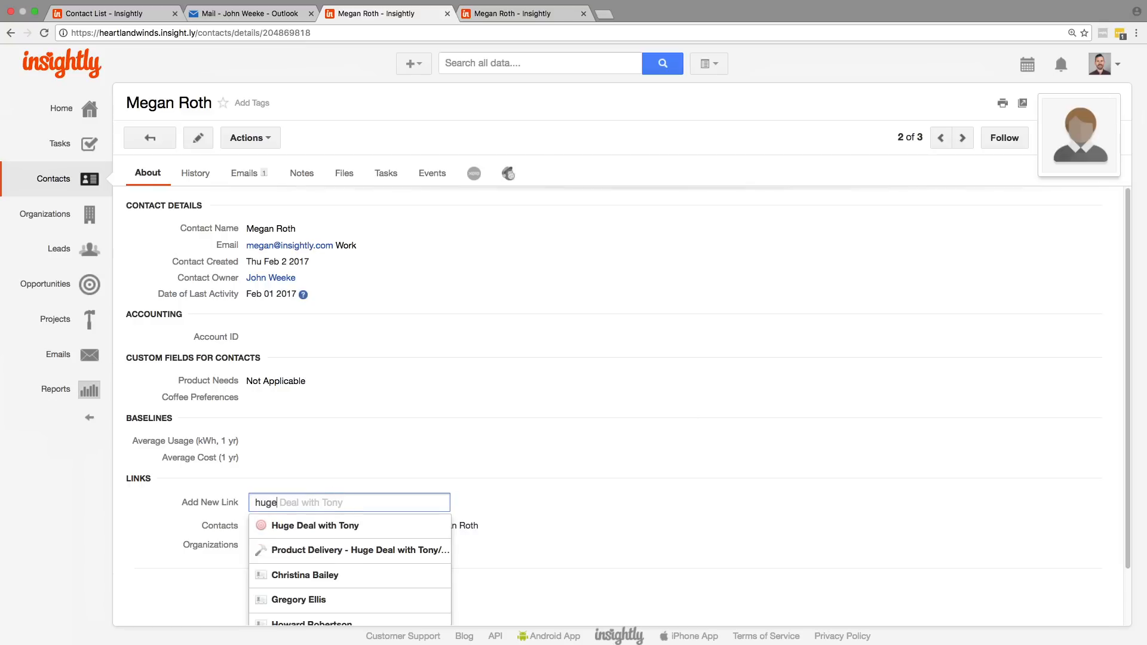
left_click(315, 526)
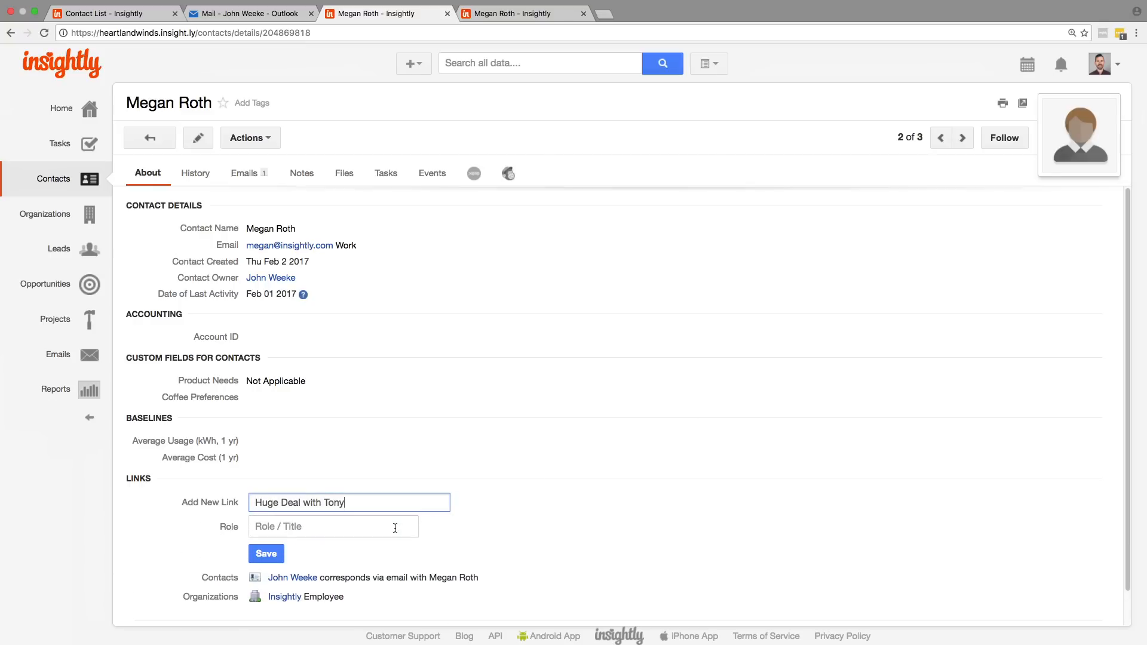
type("Organizer")
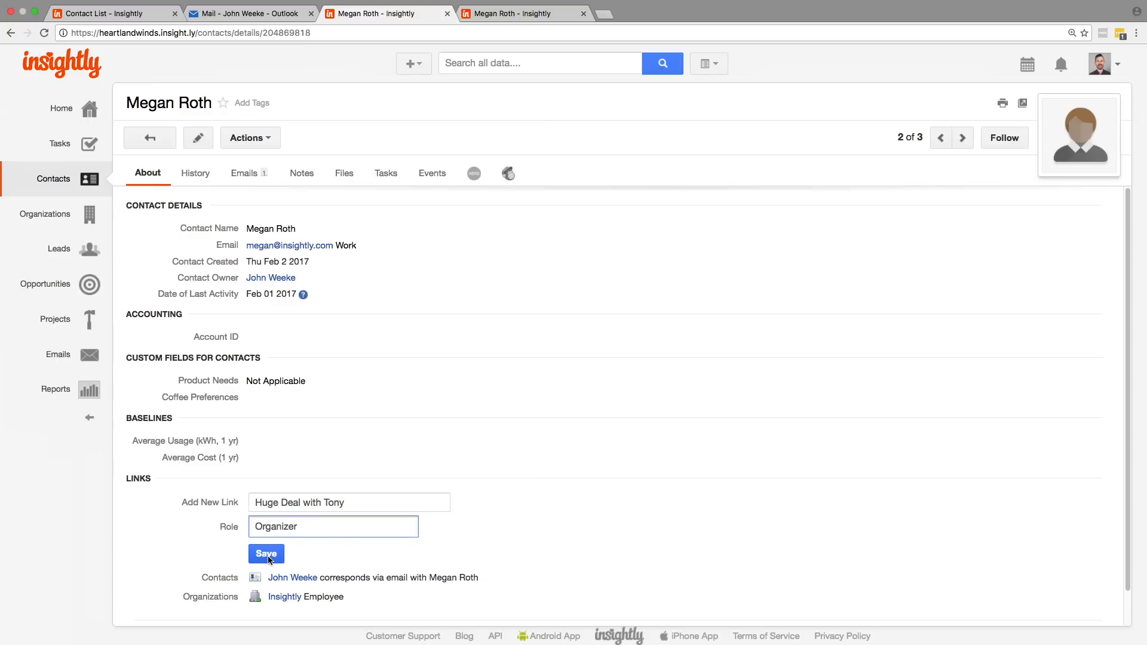
left_click(265, 553)
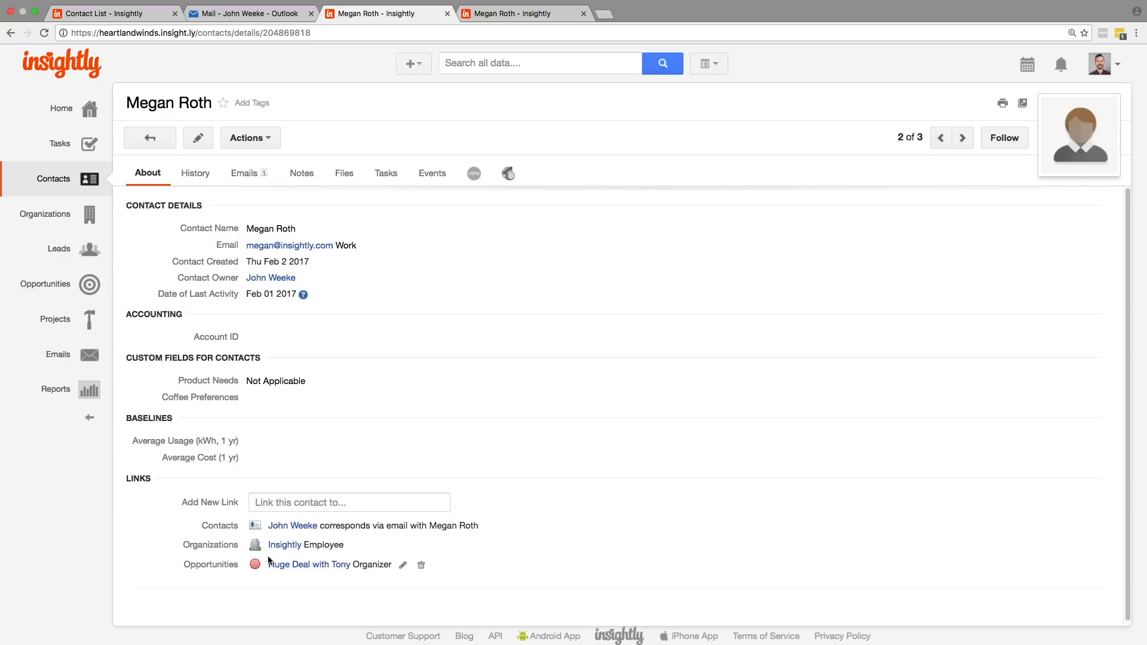
mouse_move(308, 564)
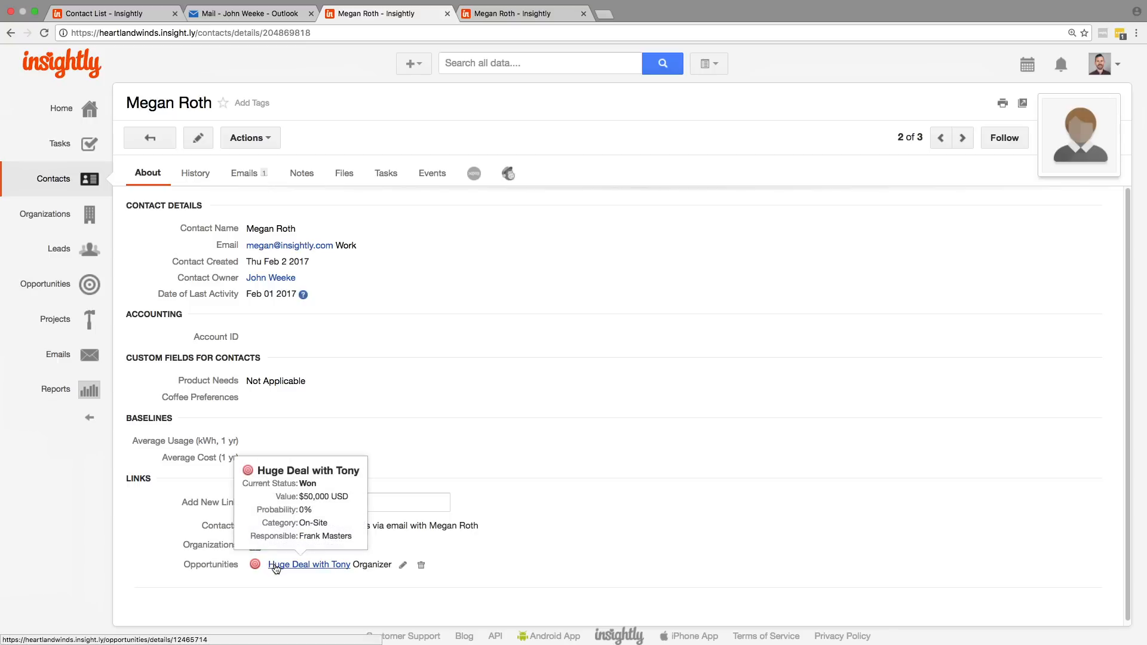
left_click(308, 564)
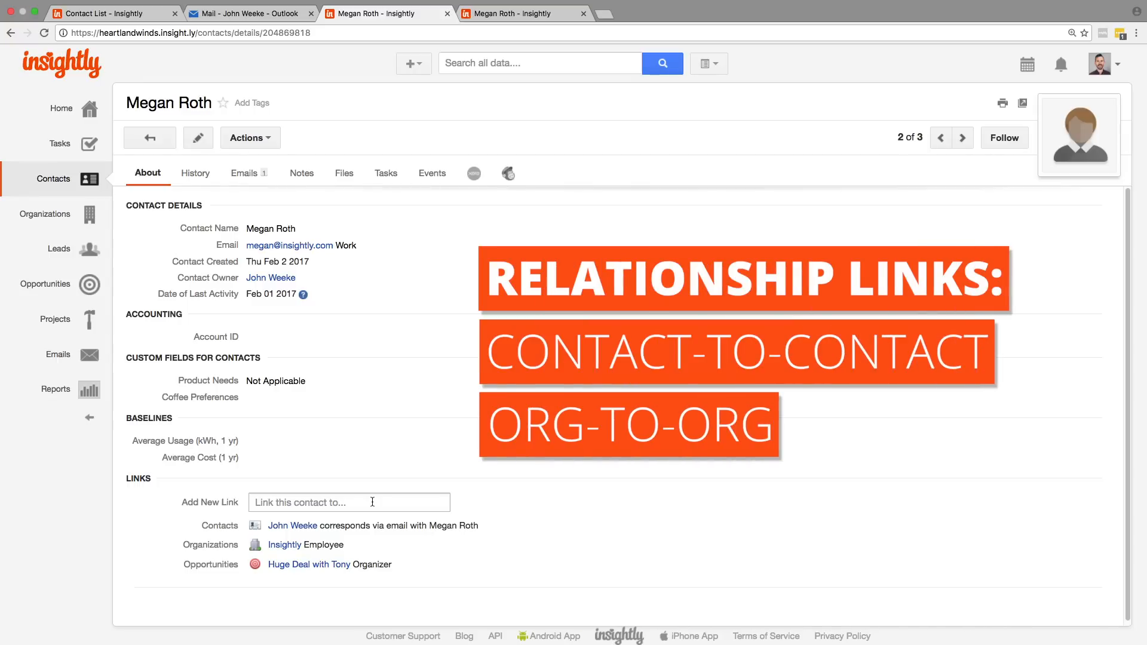
left_click(349, 503)
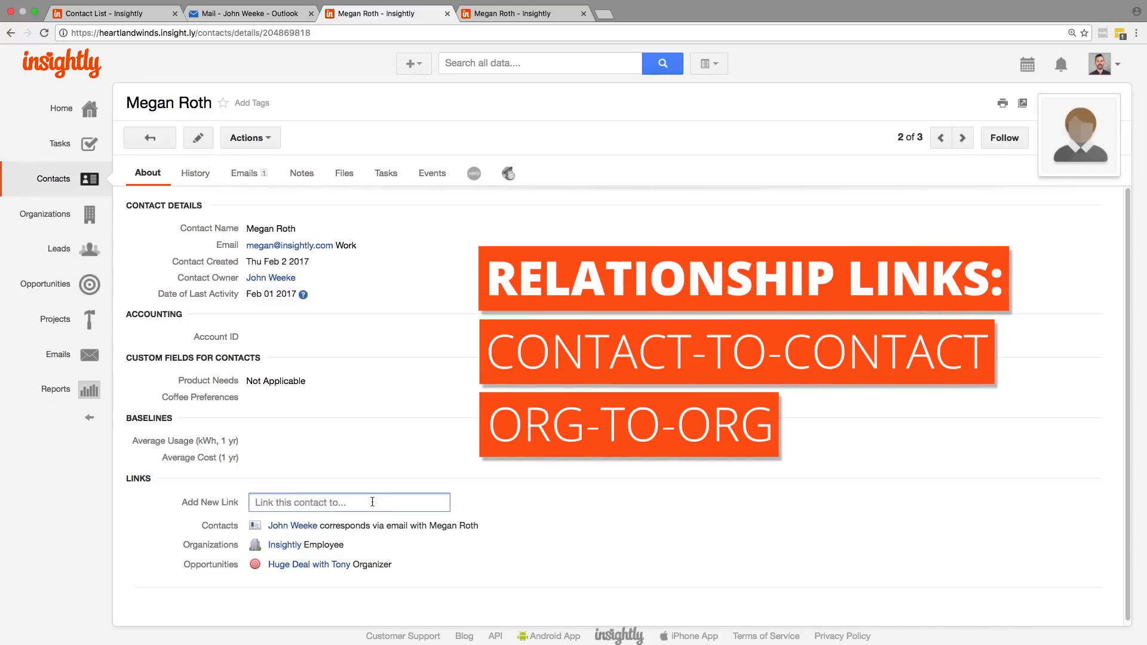
type("tony roma")
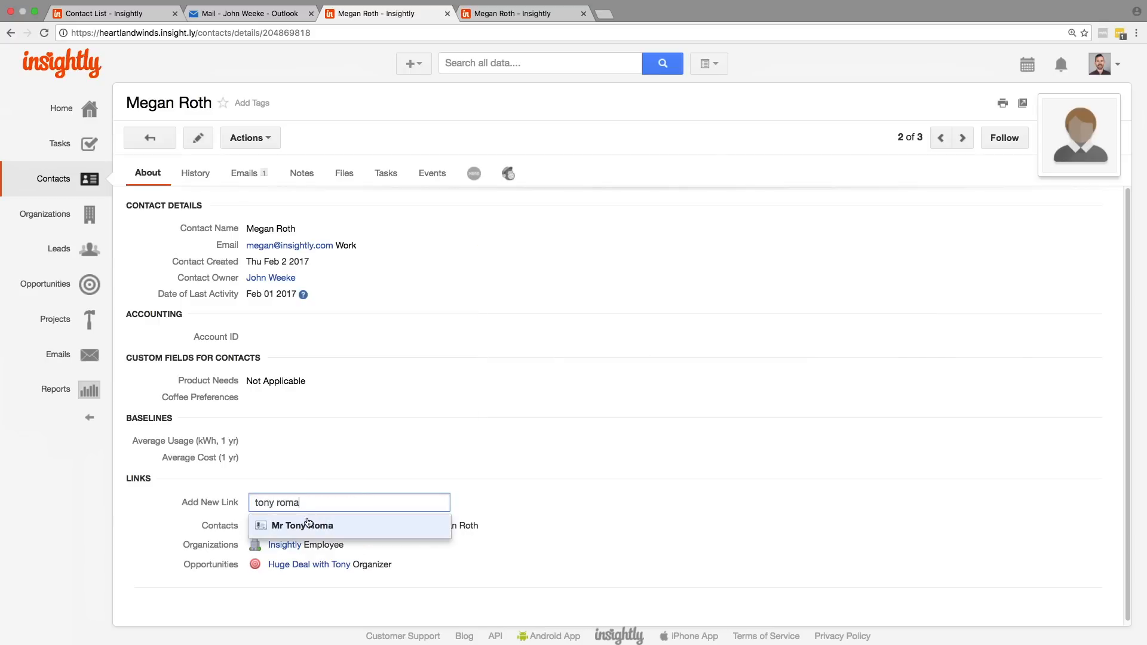
left_click(301, 526)
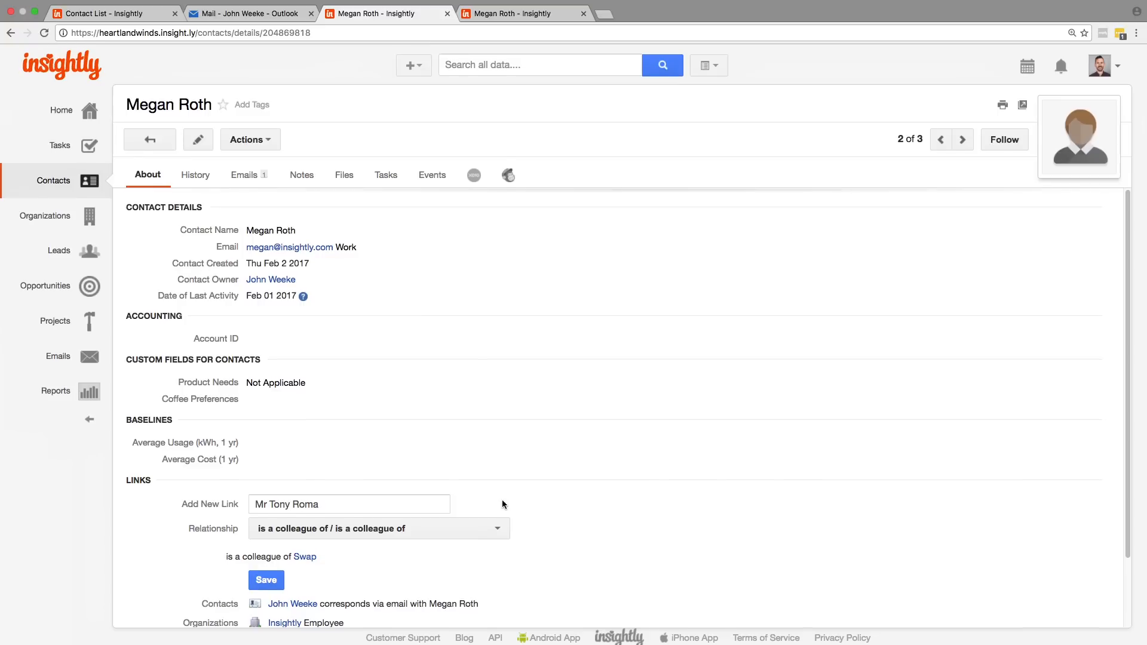
left_click(379, 528)
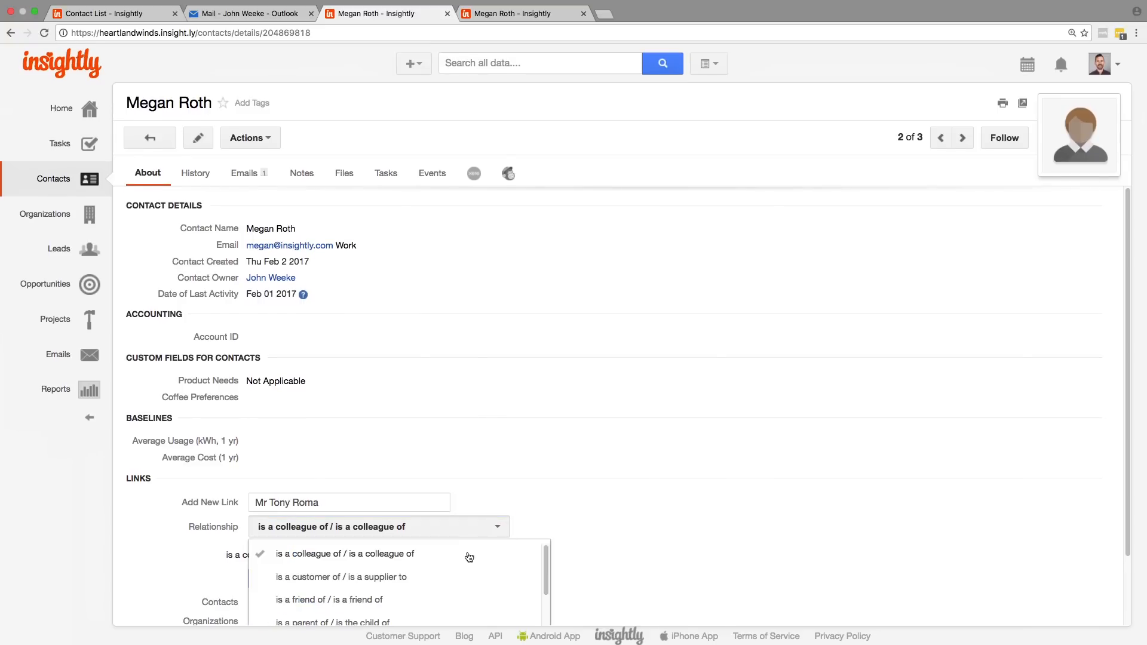
left_click(329, 599)
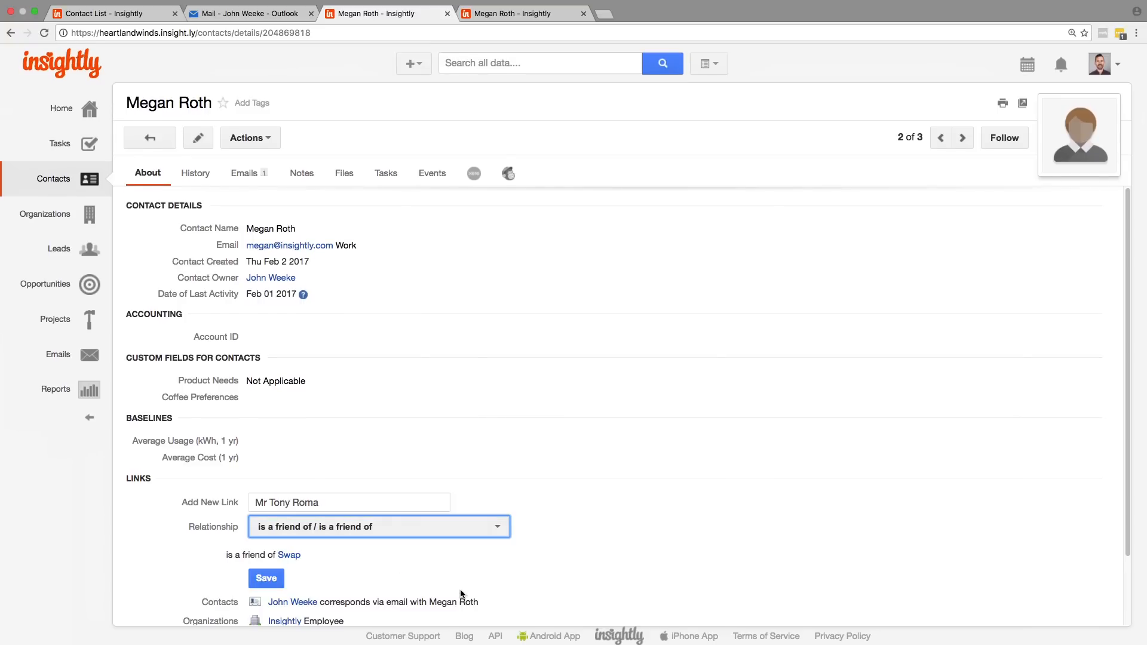
mouse_move(461, 555)
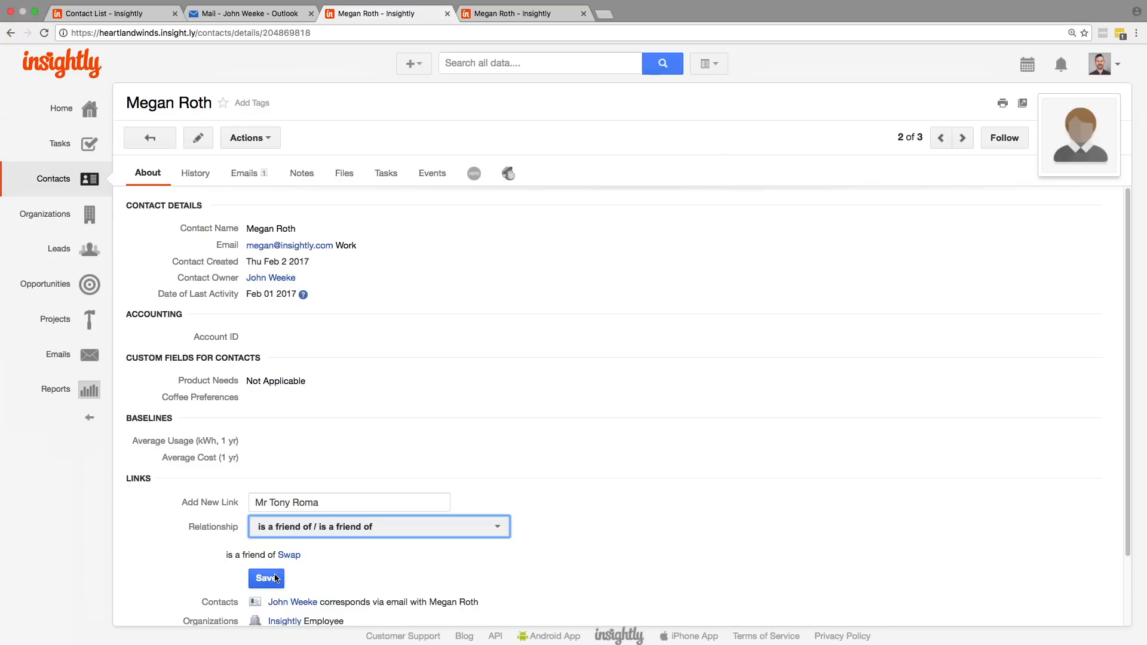
left_click(266, 579)
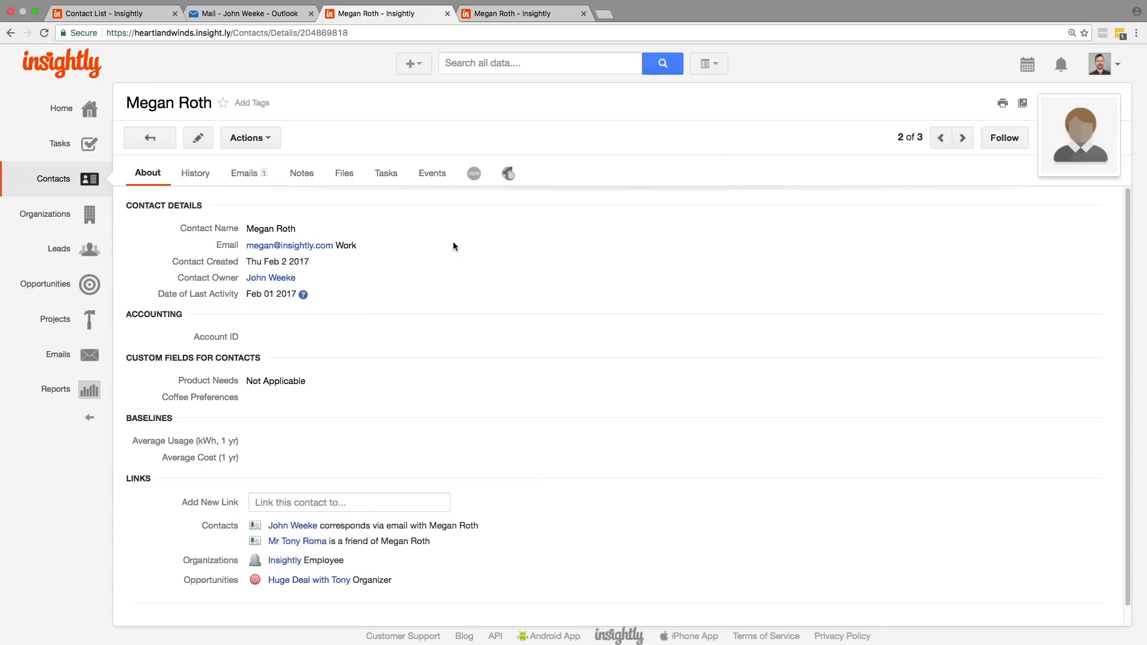
mouse_move(373, 239)
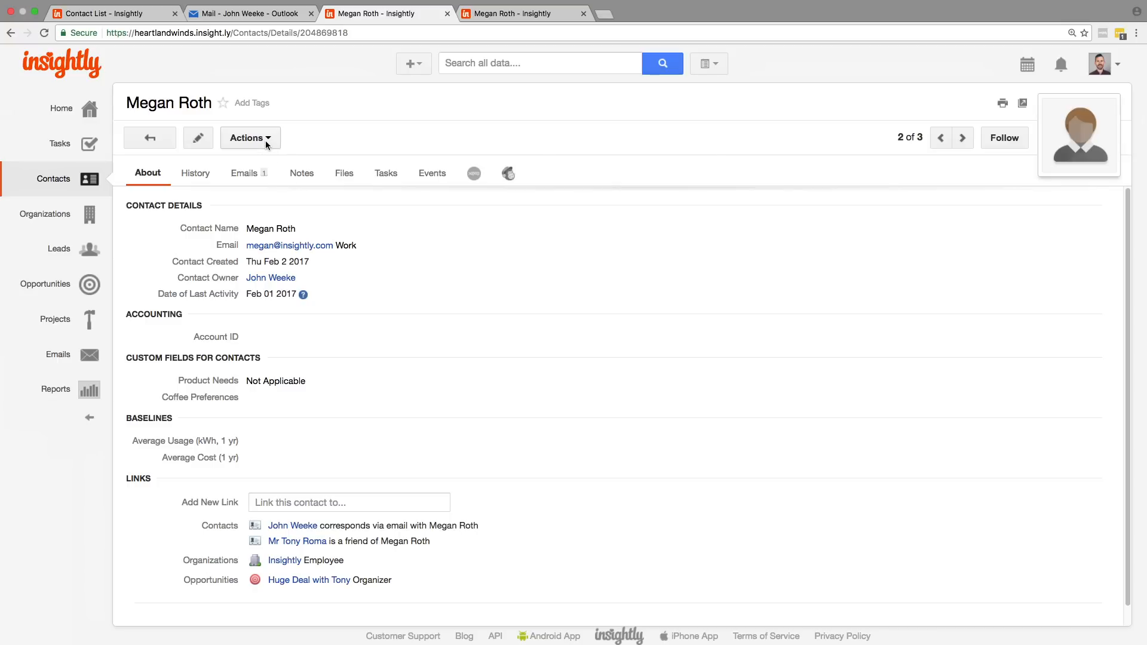
left_click(250, 137)
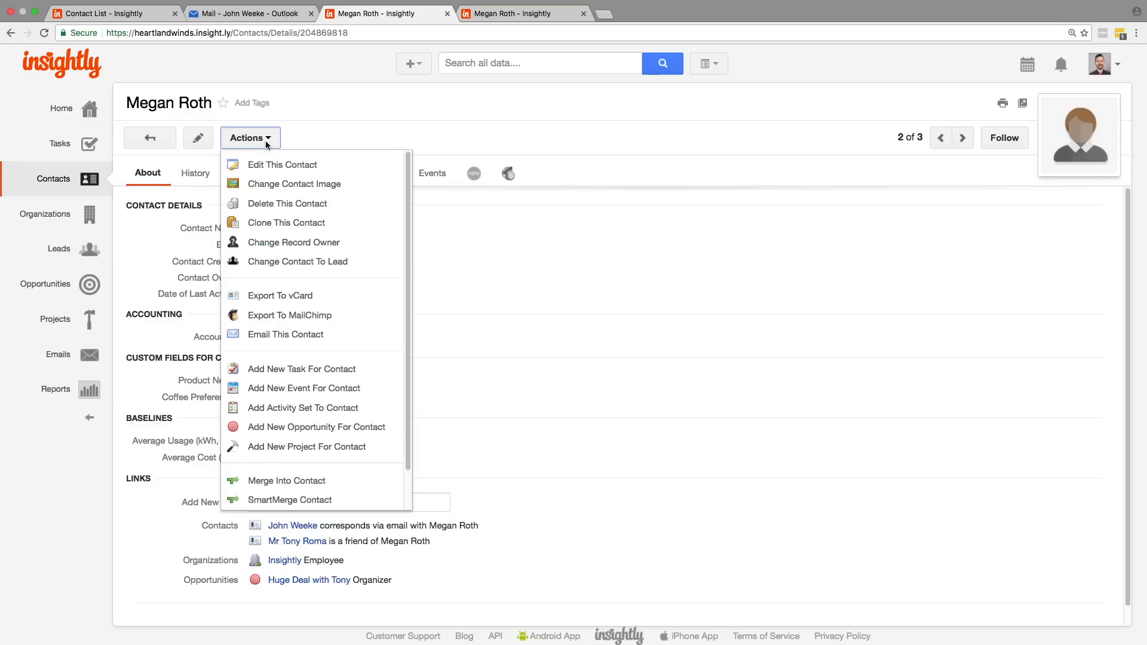
mouse_move(302, 407)
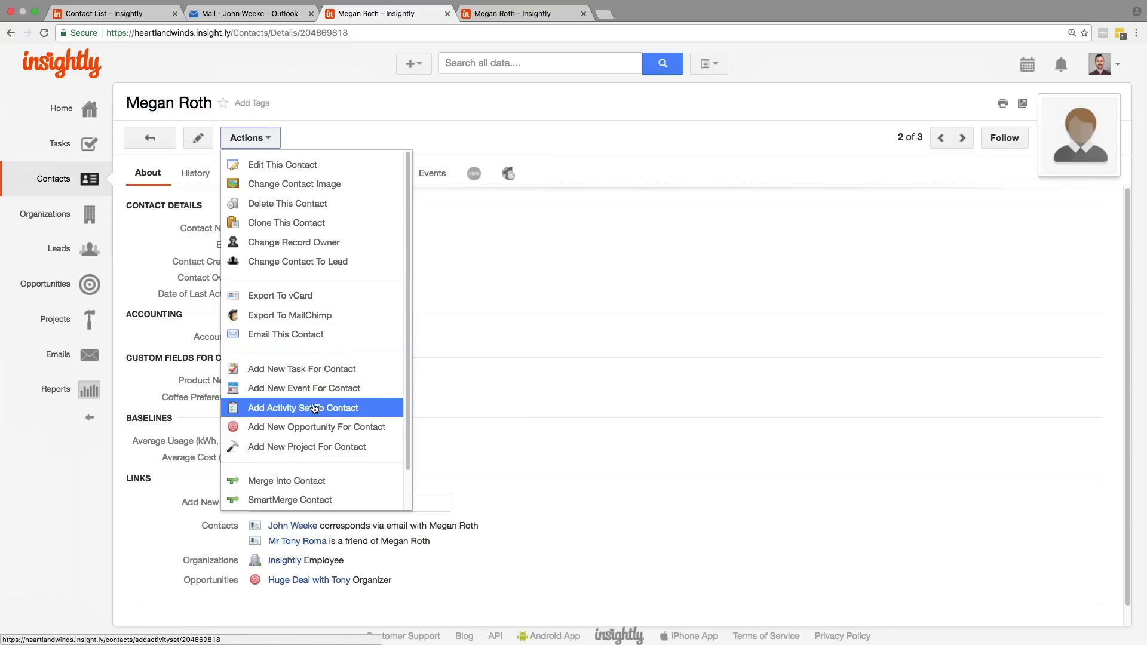
mouse_move(315, 426)
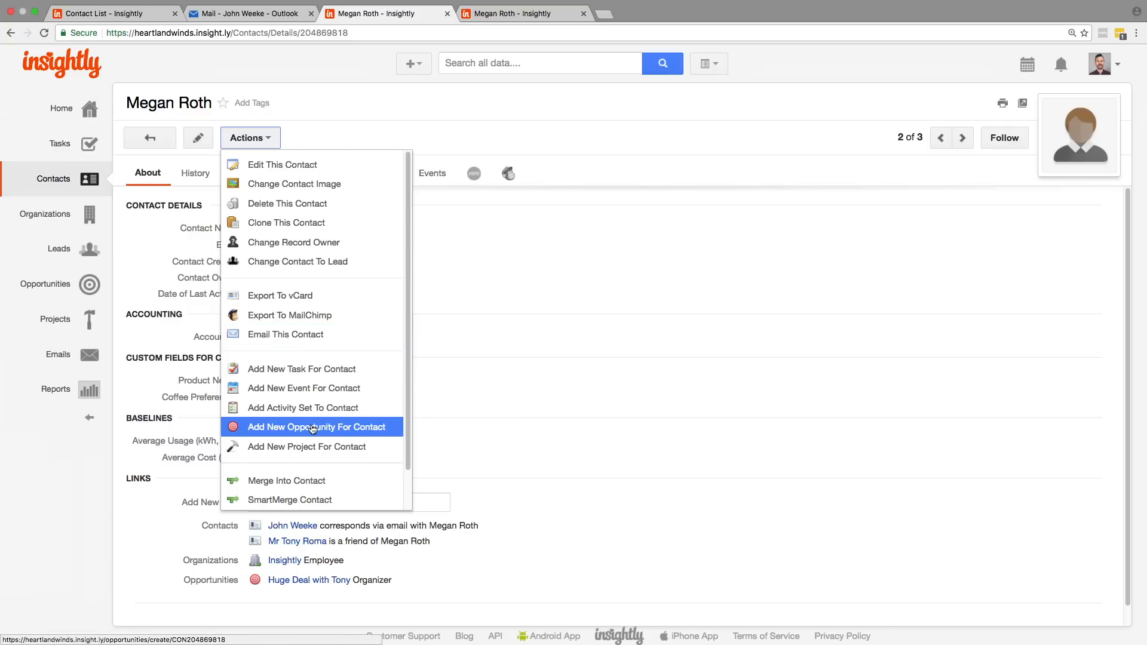
left_click(315, 427)
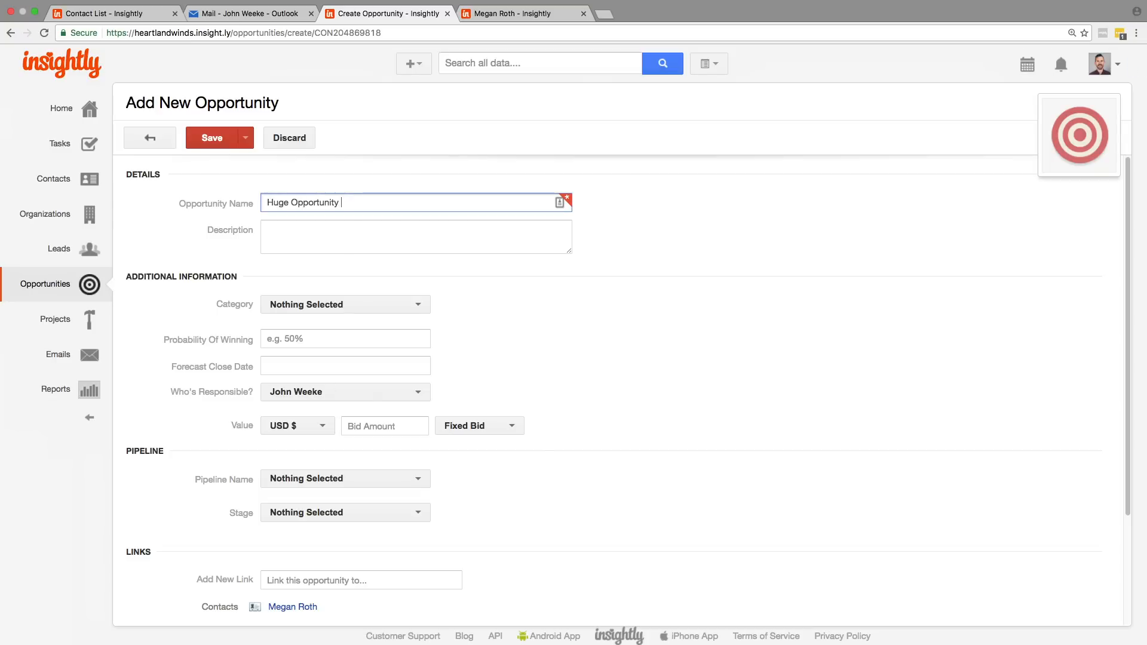
type("with Megan")
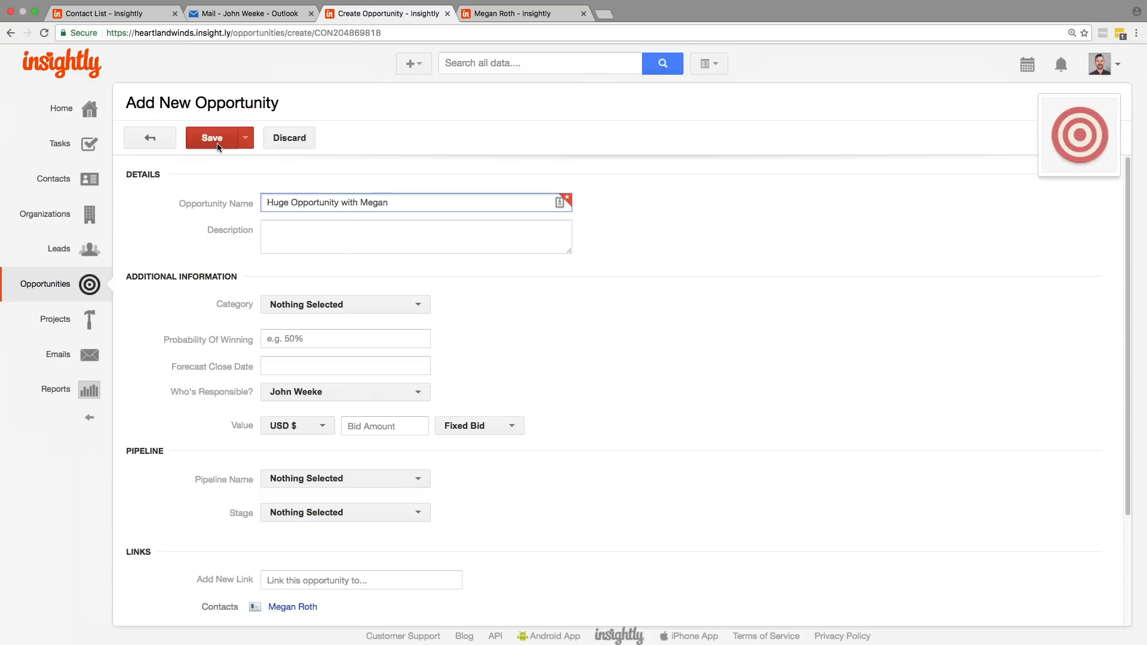
left_click(213, 137)
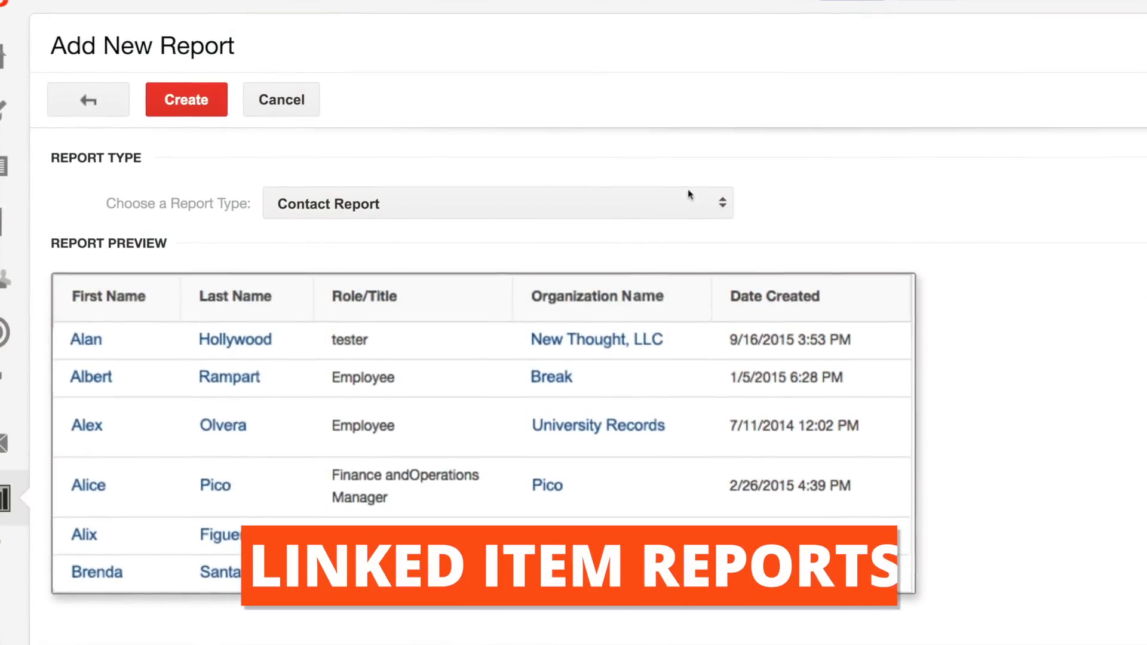
Step: Show the report type list on the Add New Report page, including Contact Linked Items Report
left_click(497, 203)
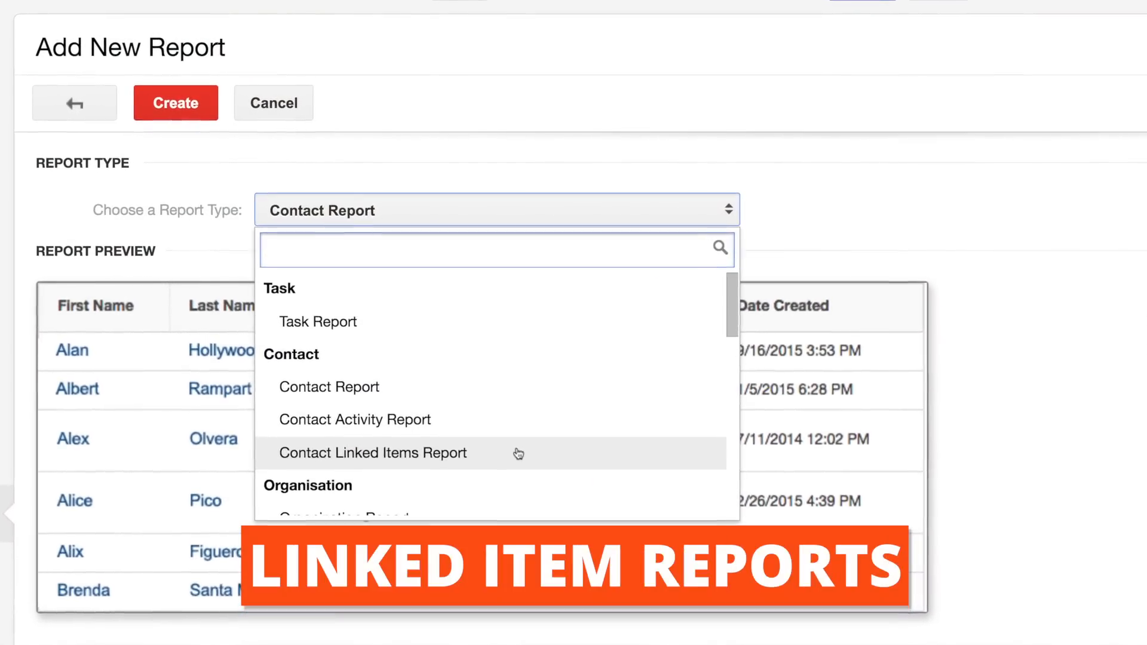